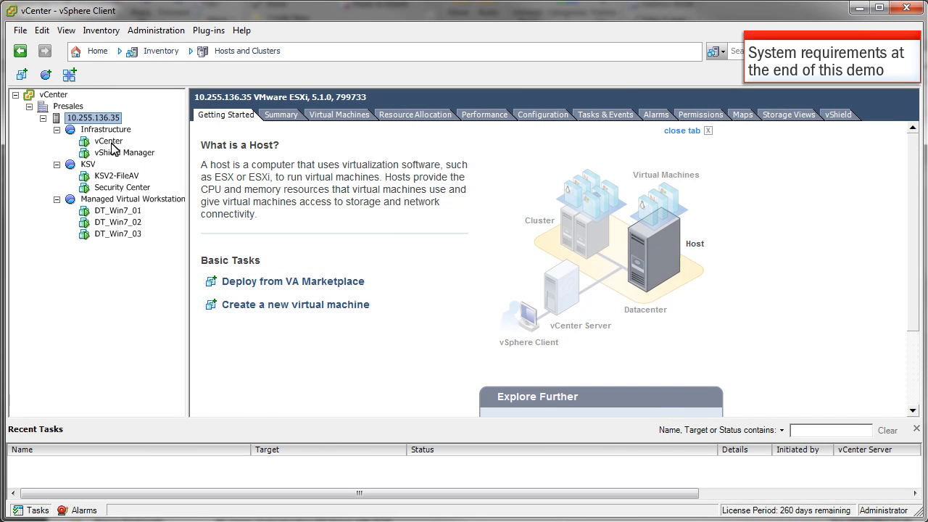
# - Review the Summary of the vCenter, vShield Manager and KSV2-FileAV virtual machines in turn
pyautogui.click(108, 140)
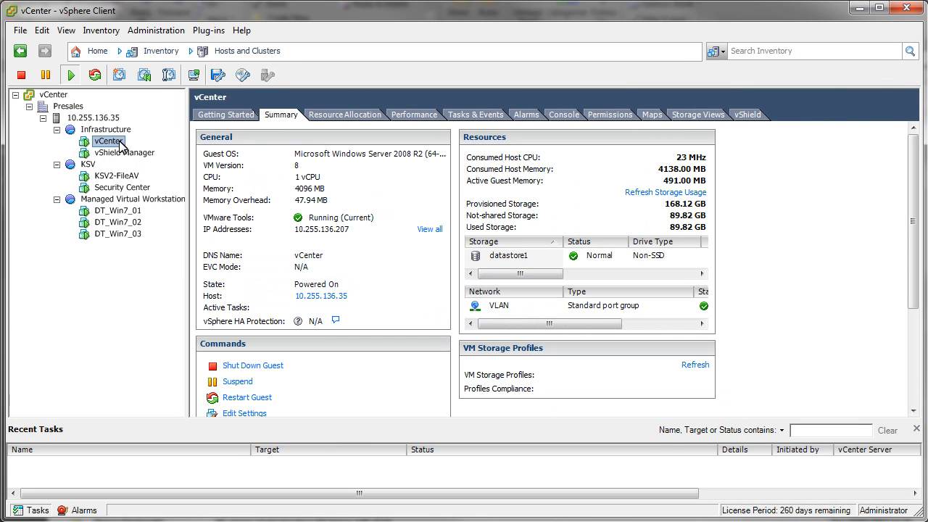
pyautogui.moveTo(129, 156)
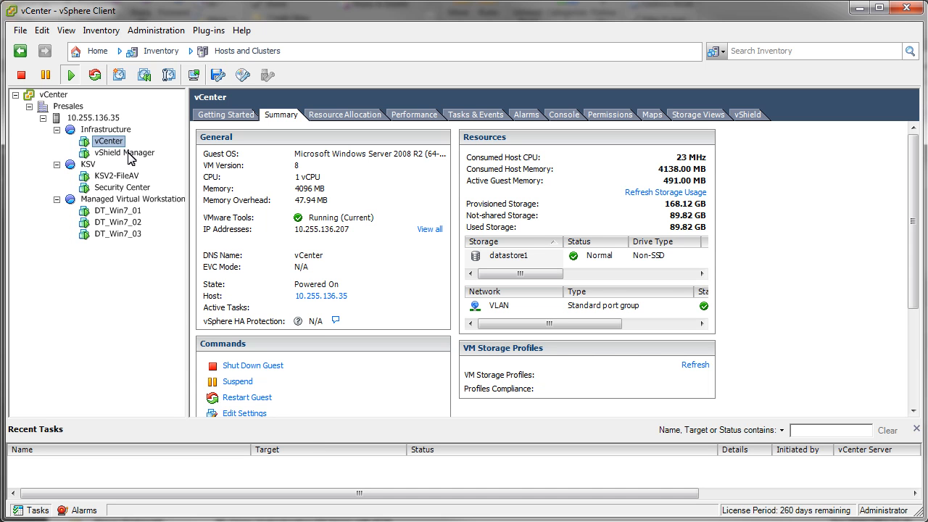
pyautogui.click(125, 152)
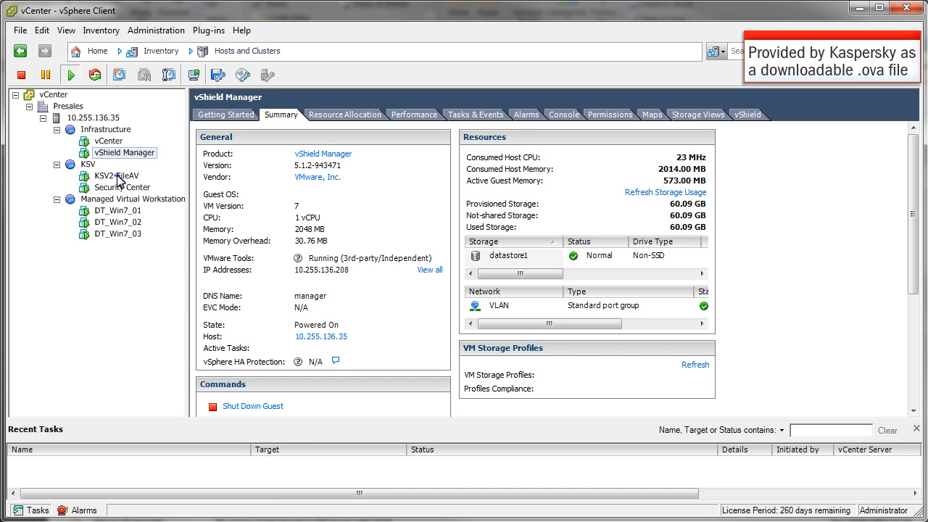
pyautogui.click(110, 176)
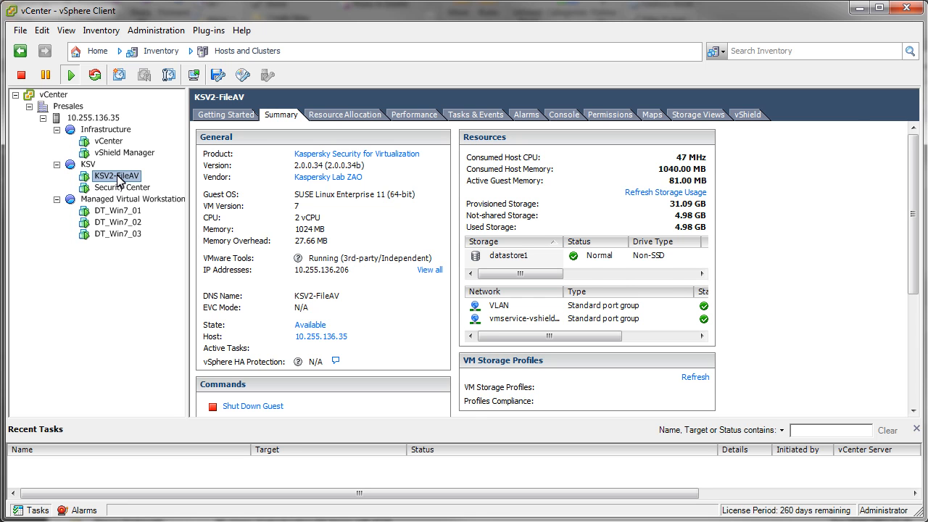
# - Log in to vShield Manager for host 10.255.136.35 with the admin account
pyautogui.click(93, 117)
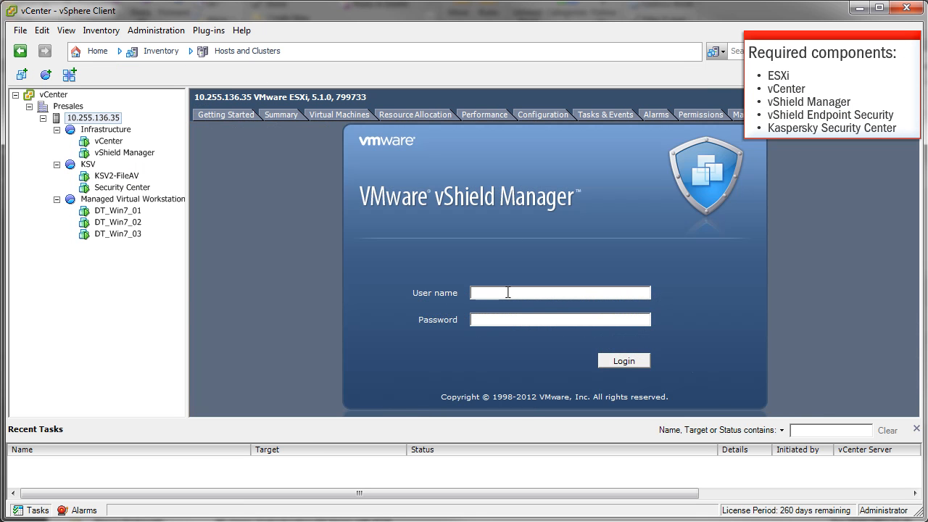
pyautogui.write('admin')
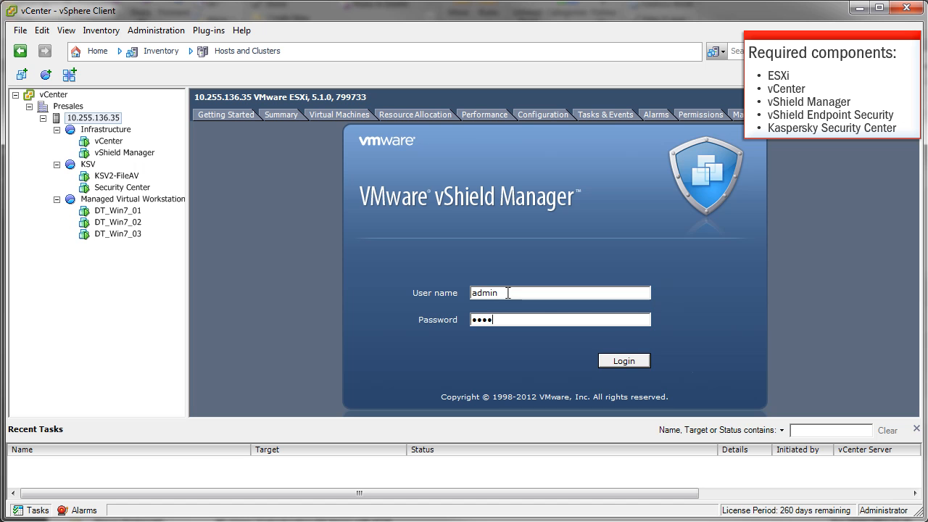
pyautogui.click(624, 360)
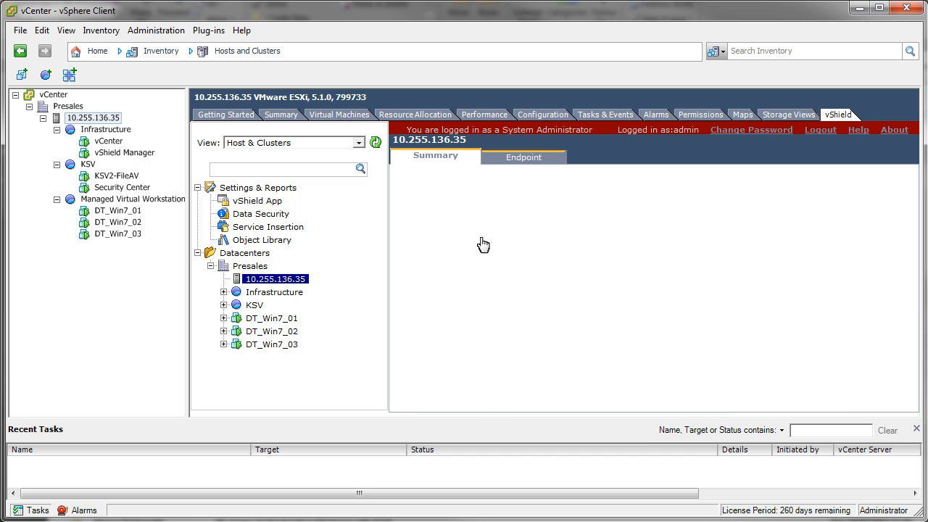
# - Show the host's Endpoint protection status and inspect an events-log entry of thin agent activity
pyautogui.click(522, 156)
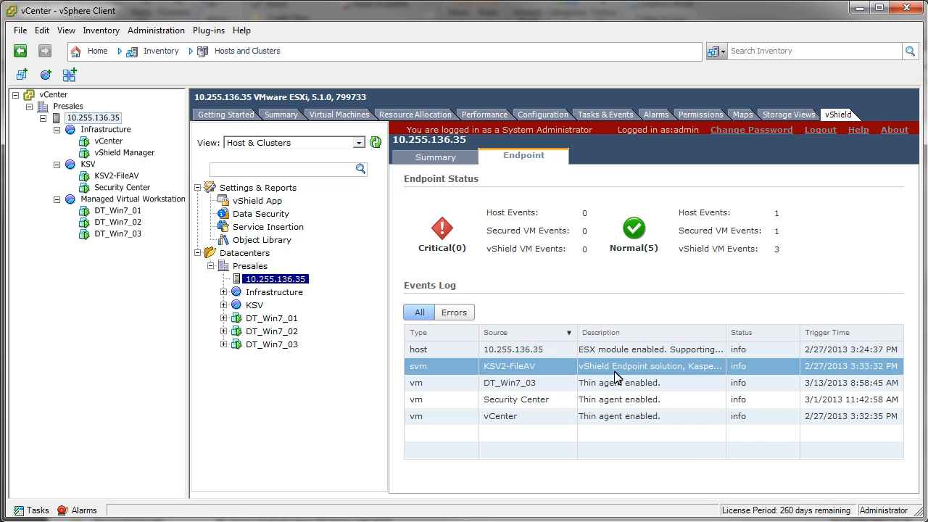
pyautogui.click(638, 383)
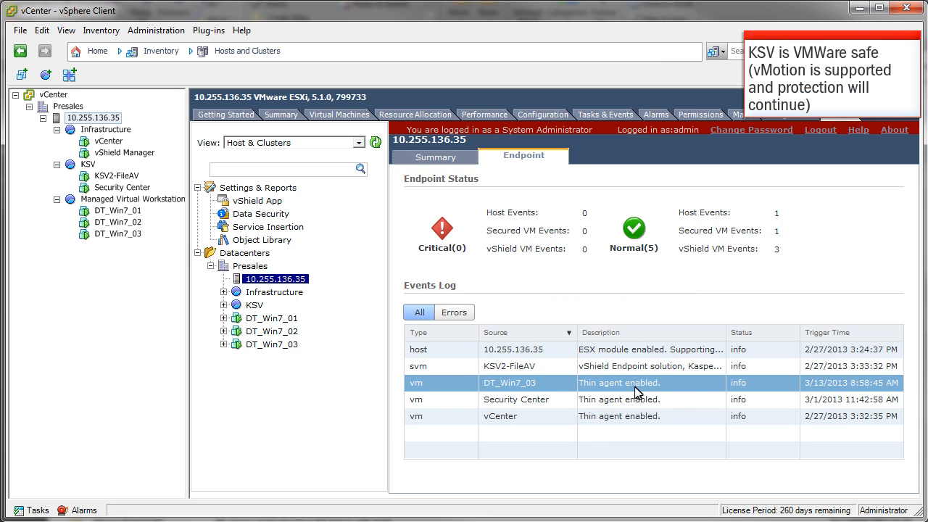
pyautogui.moveTo(172, 284)
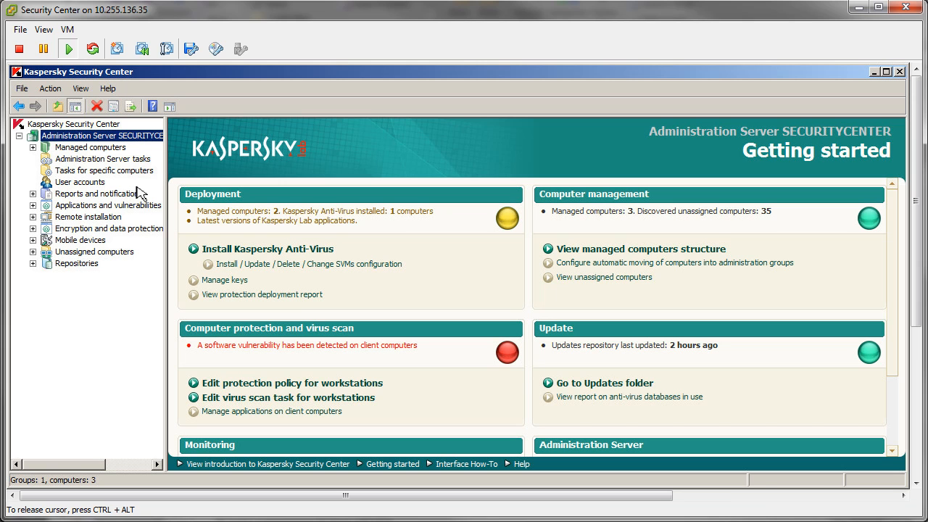
pyautogui.moveTo(171, 147)
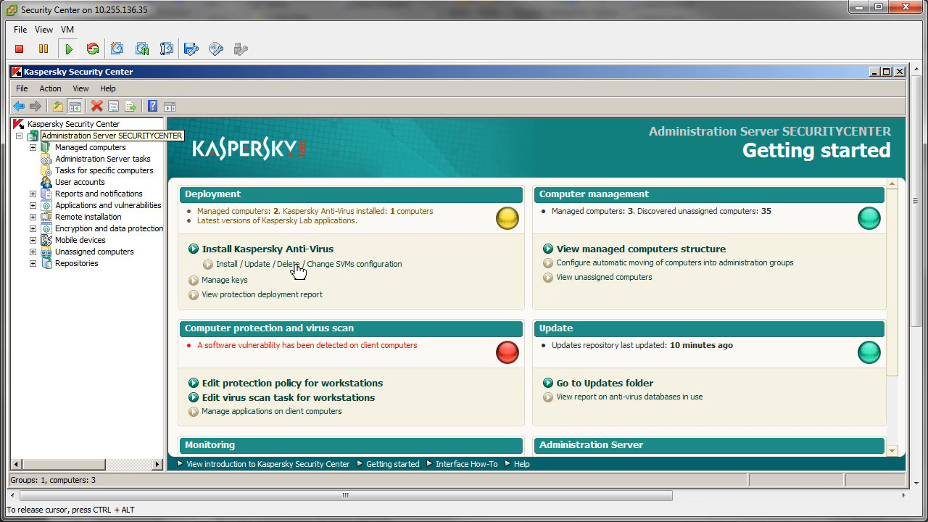
pyautogui.click(287, 264)
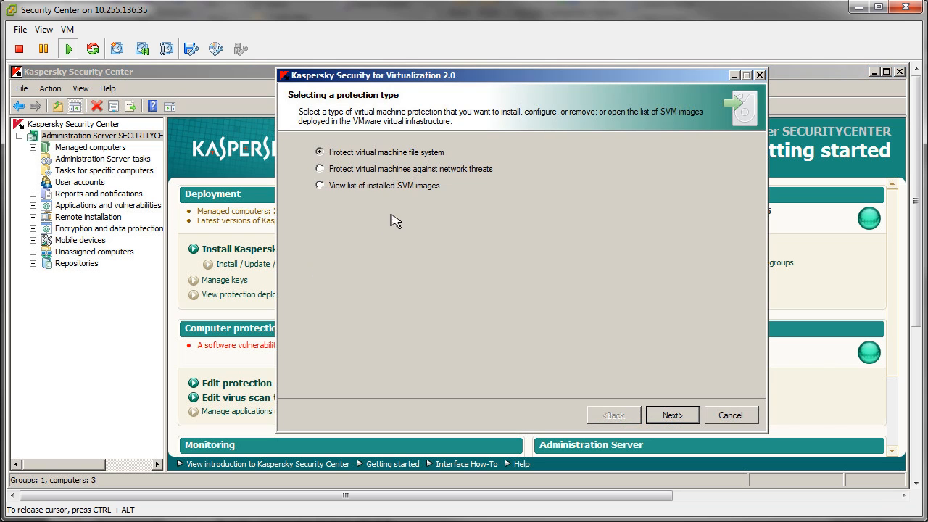
pyautogui.moveTo(624, 233)
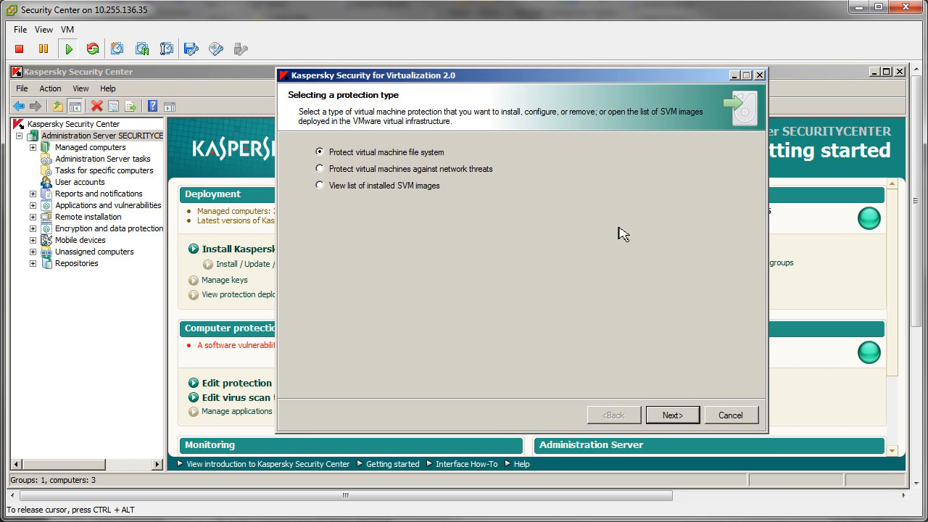
pyautogui.click(673, 415)
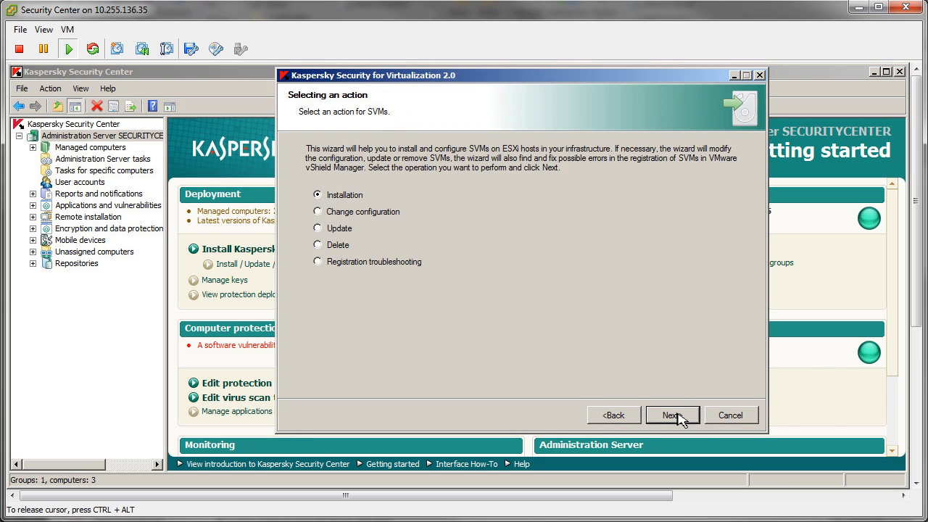
pyautogui.click(673, 415)
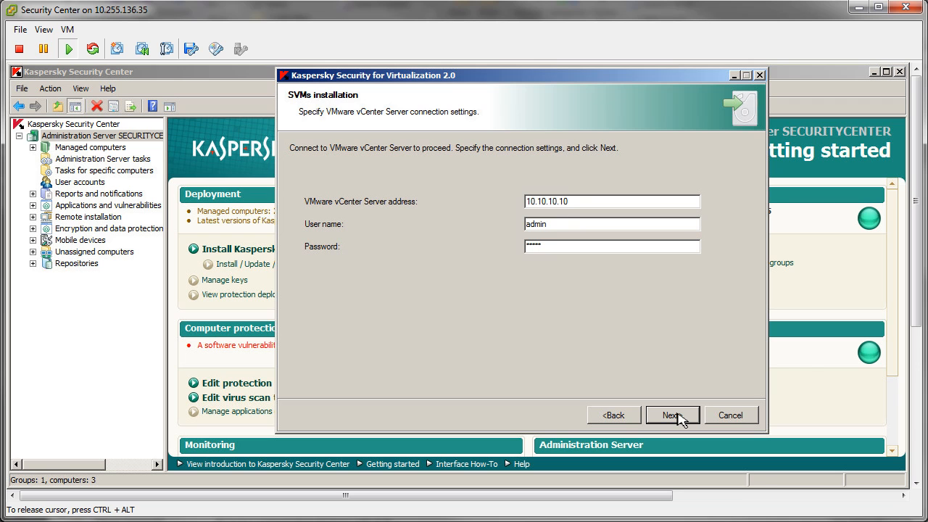
pyautogui.moveTo(733, 420)
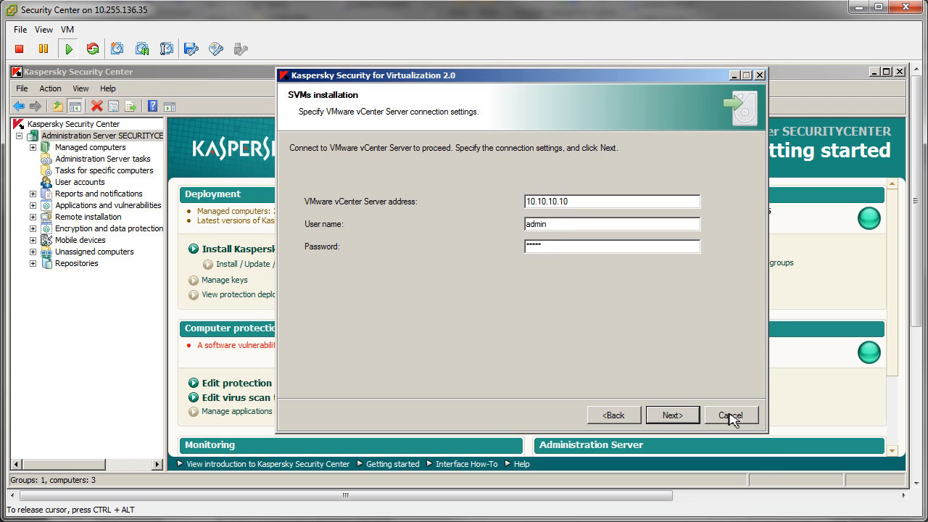
pyautogui.click(731, 415)
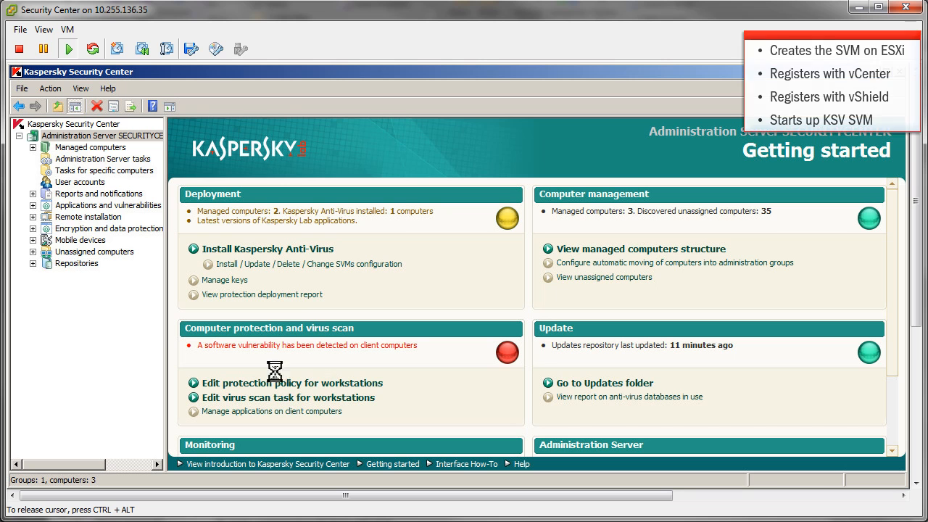
# - View ksv2-fileav in the vCenter group, then its task list with the completed KSV scan task
pyautogui.click(32, 147)
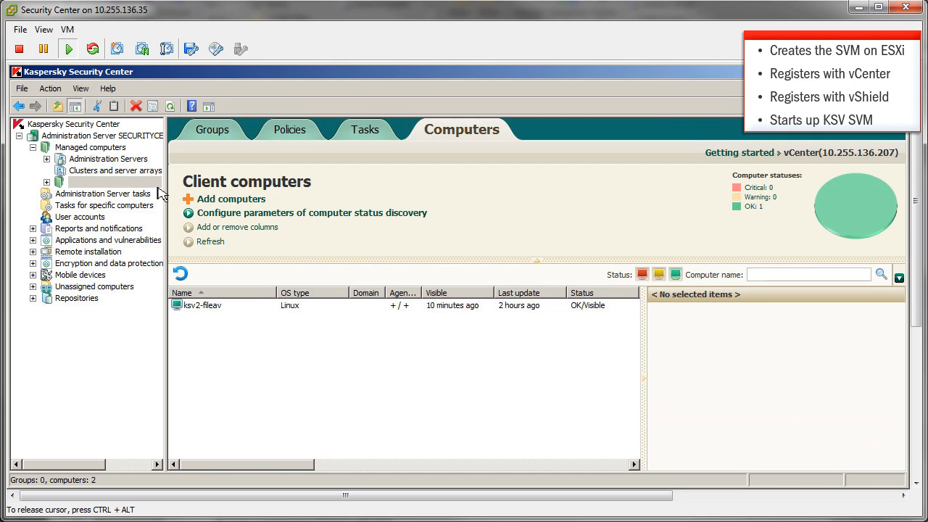
pyautogui.click(203, 305)
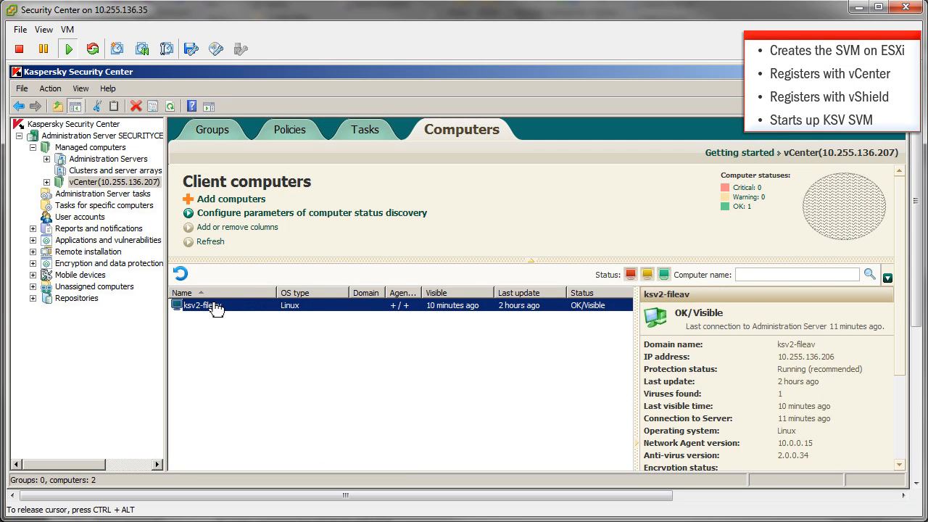
pyautogui.click(369, 129)
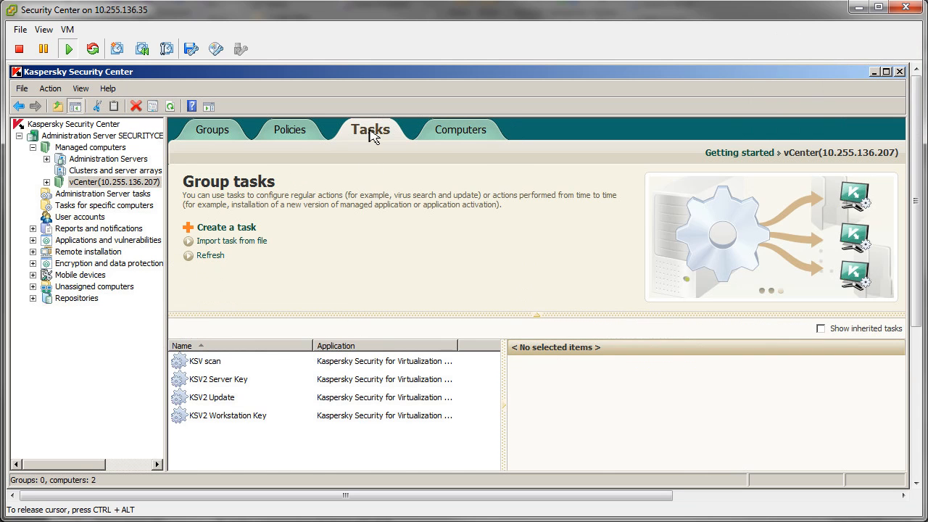
pyautogui.moveTo(220, 342)
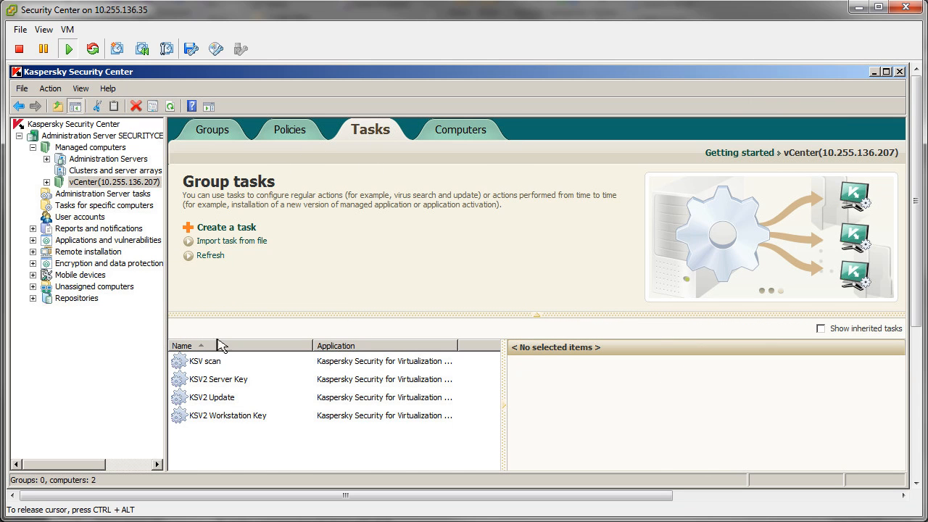
pyautogui.click(206, 361)
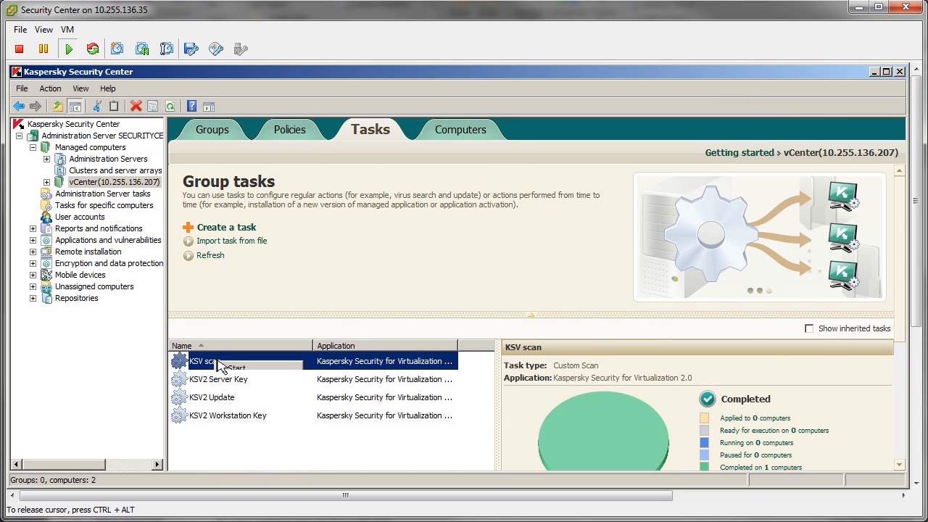
# - Review the KSV scan task's schedule, covered machines and scan scope in its properties, then close them
pyautogui.doubleClick(217, 361)
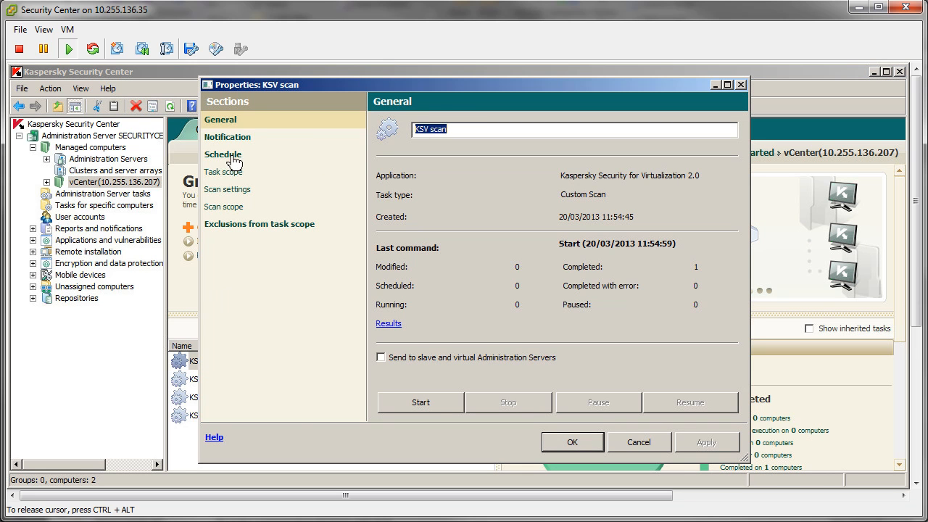
pyautogui.click(224, 154)
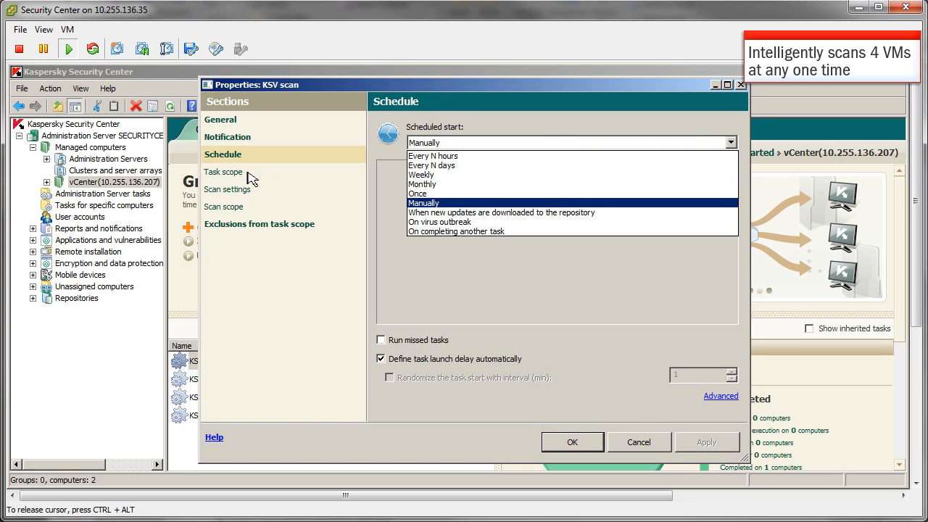
pyautogui.click(224, 171)
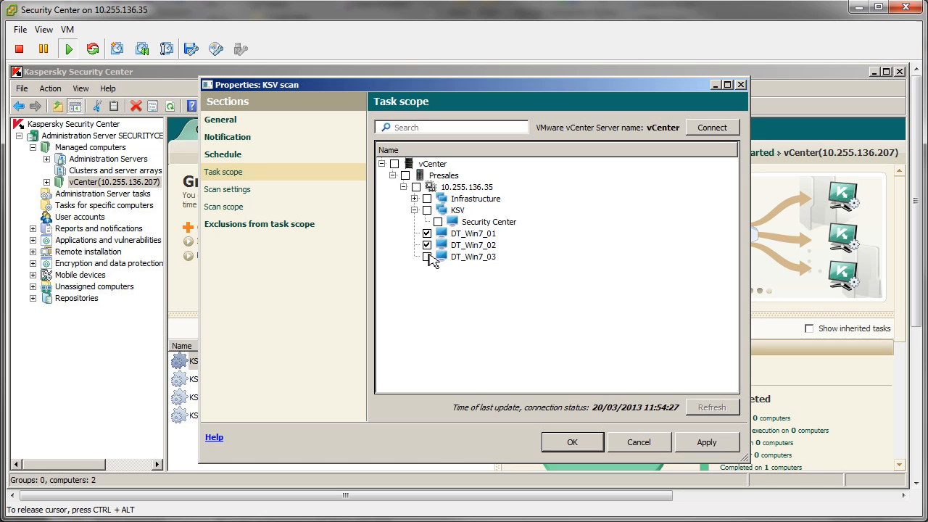
pyautogui.click(226, 189)
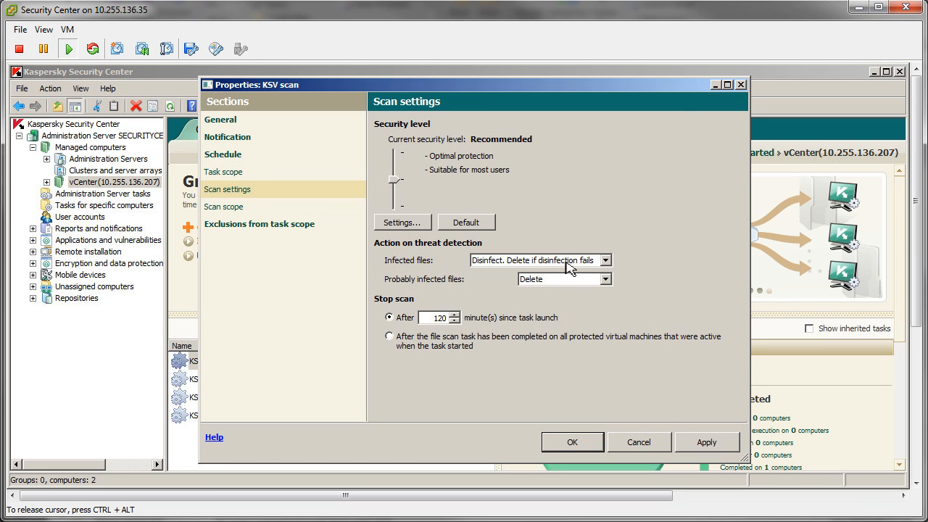
pyautogui.click(224, 206)
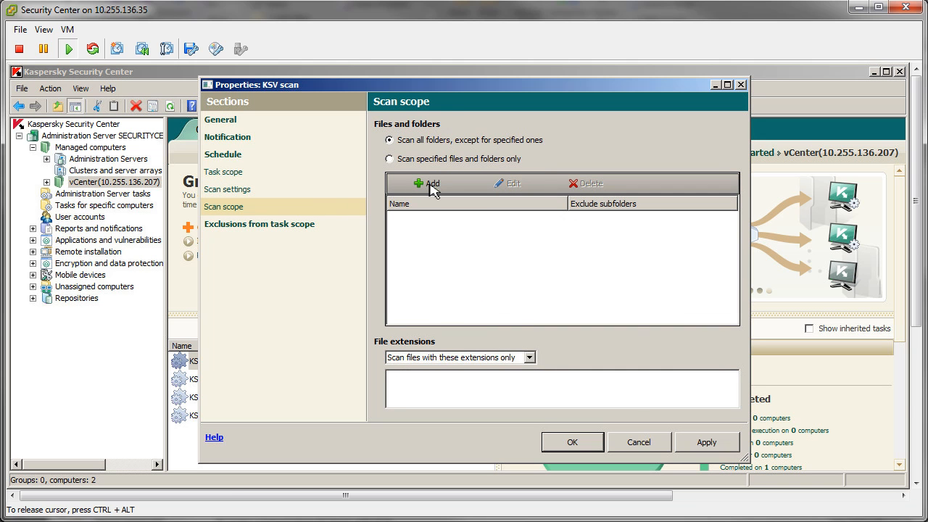
pyautogui.click(429, 183)
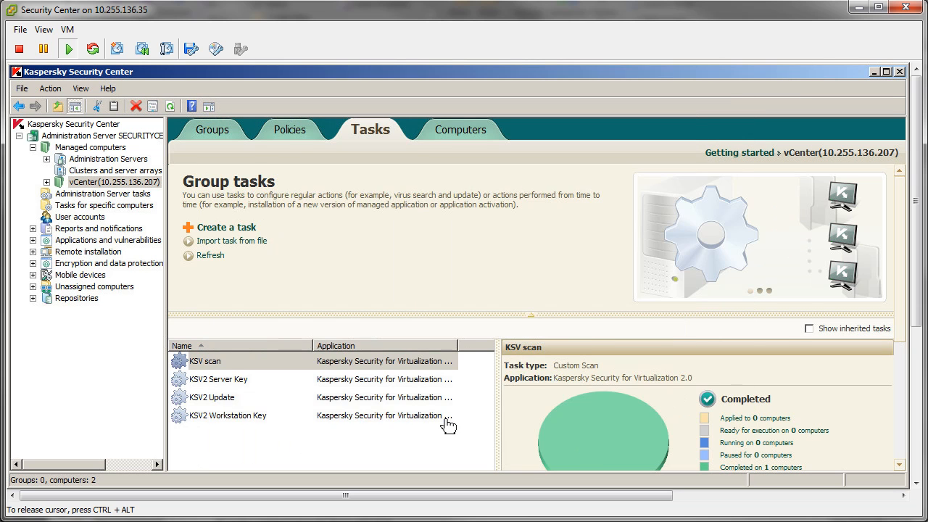
# - Go to the KSV 2 policy's protection profiles list and begin adding a new profile
pyautogui.click(298, 130)
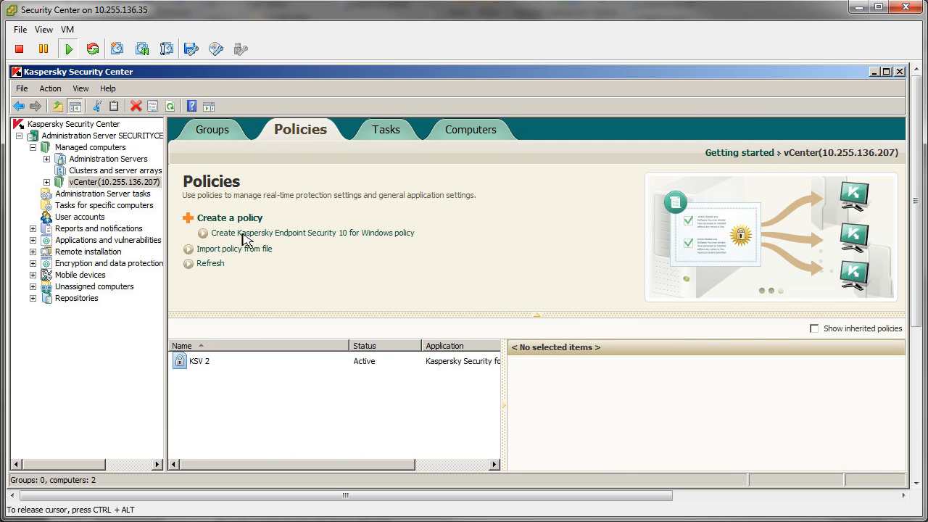
pyautogui.doubleClick(200, 361)
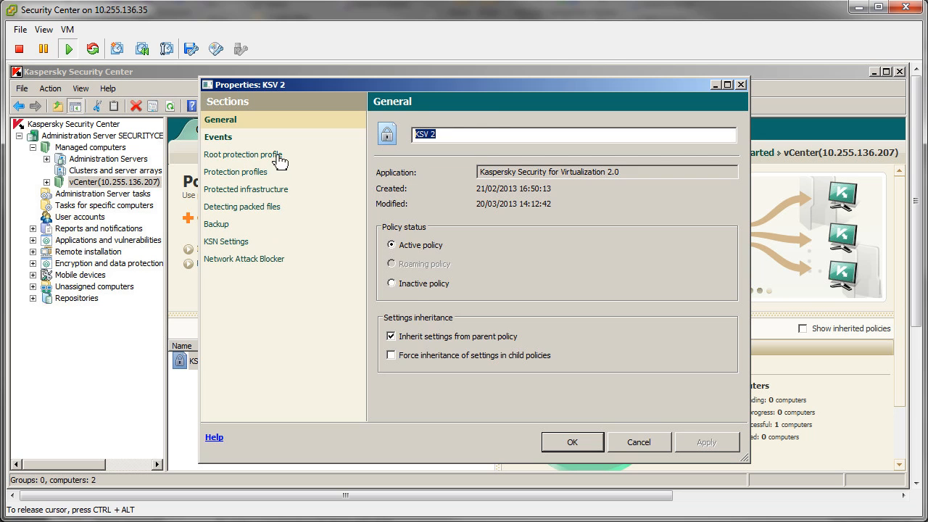
pyautogui.click(243, 154)
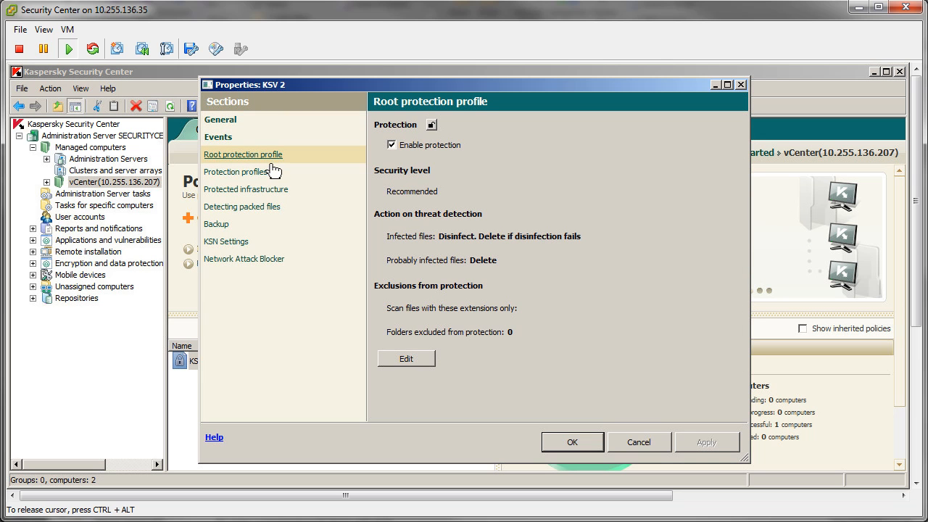
pyautogui.click(235, 171)
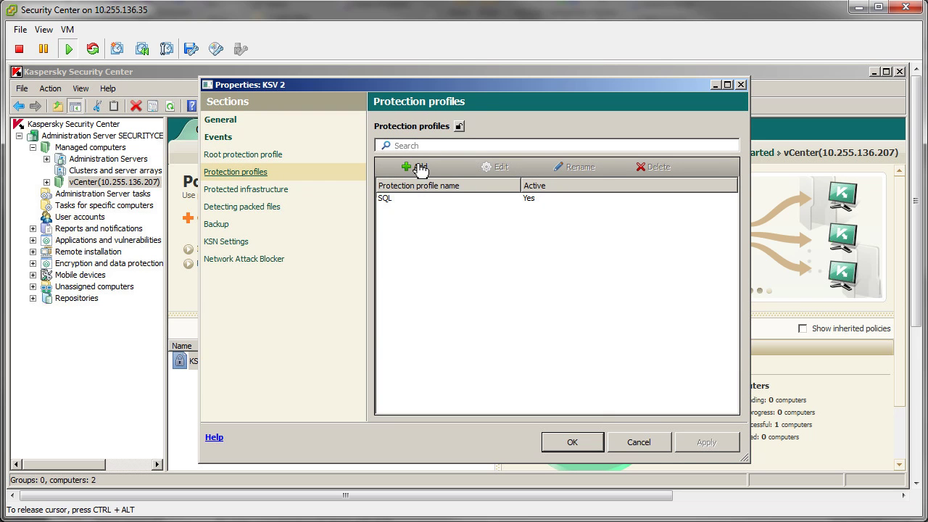
pyautogui.click(412, 166)
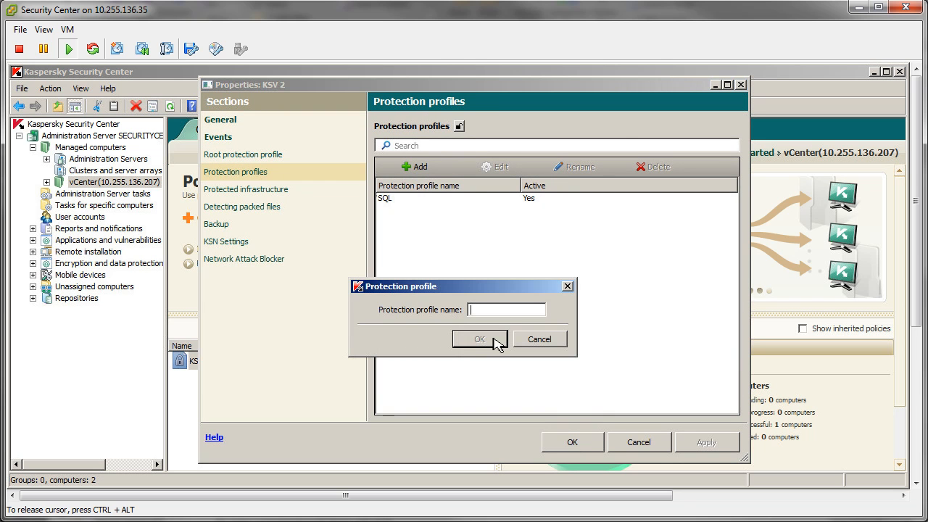
# - Name the new profile, set its security level to Low with infected files deleted, and save it
pyautogui.click(478, 339)
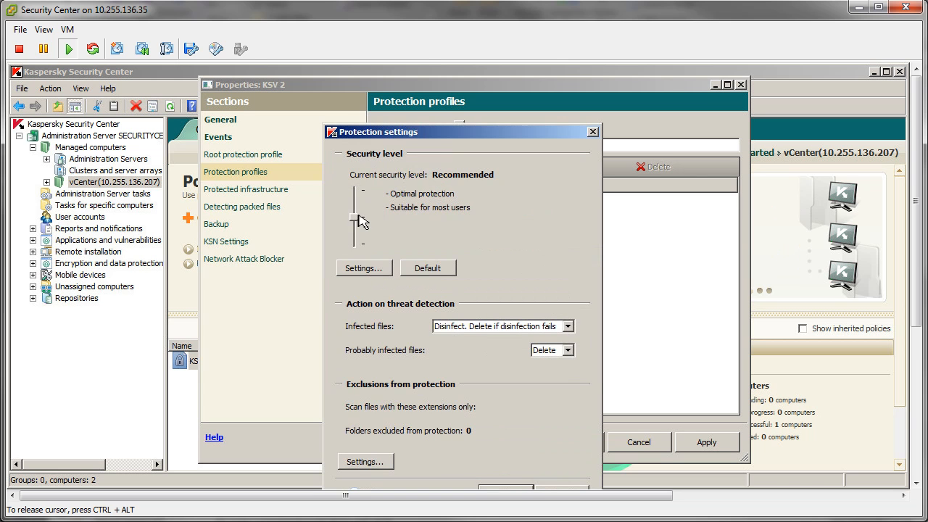
pyautogui.moveTo(361, 210); pyautogui.dragTo(361, 243)
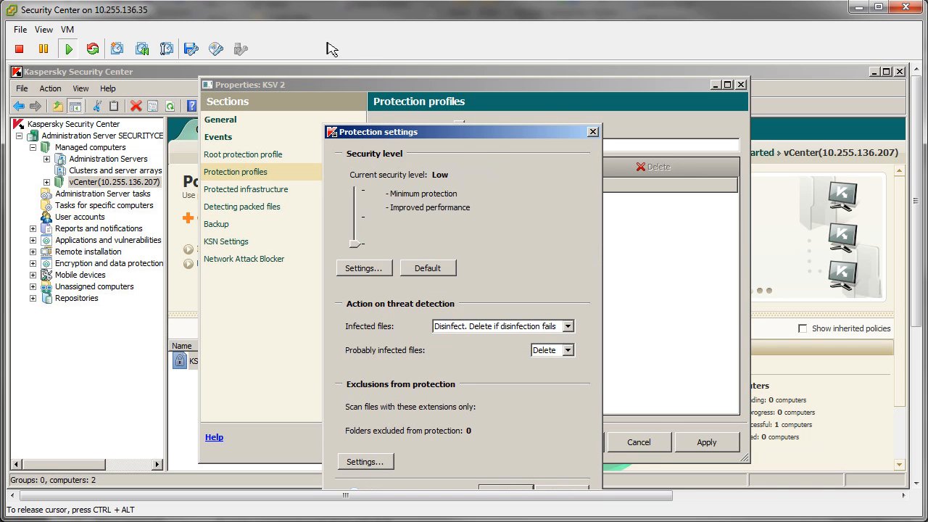
pyautogui.click(569, 325)
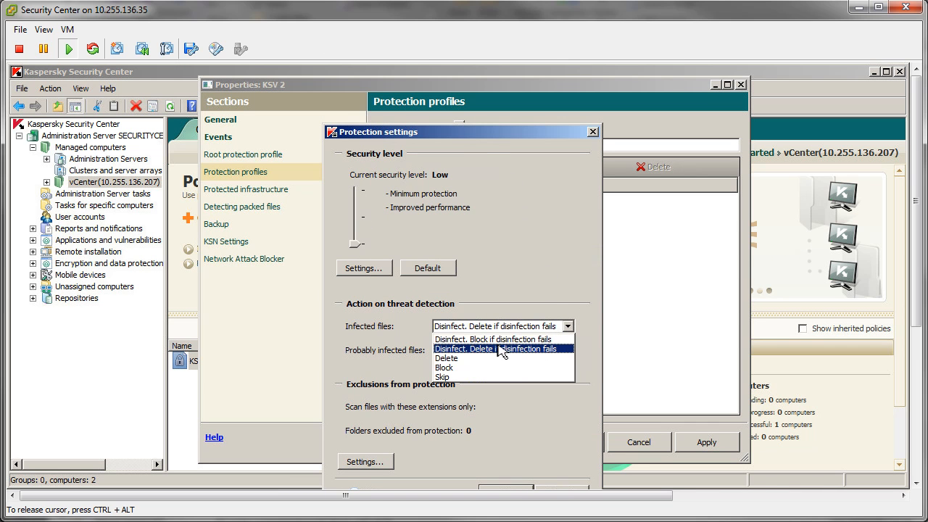
pyautogui.click(447, 358)
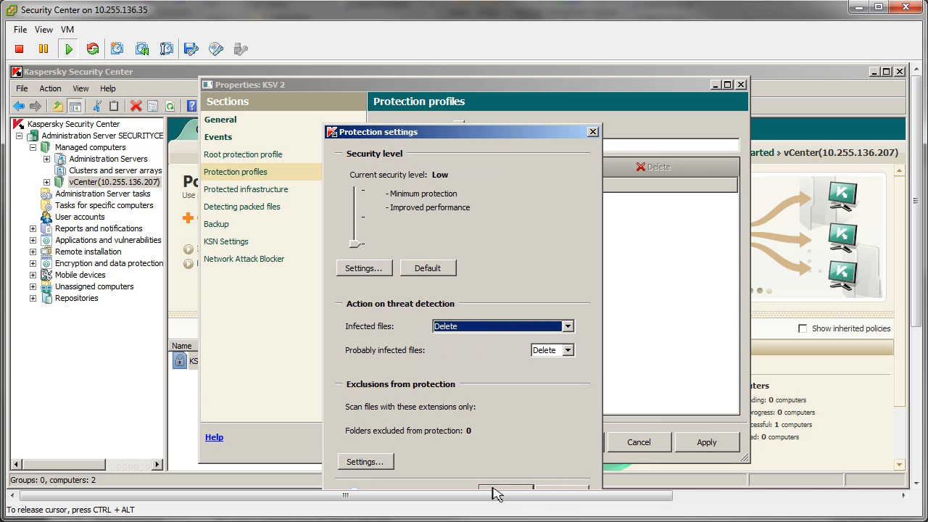
pyautogui.click(246, 189)
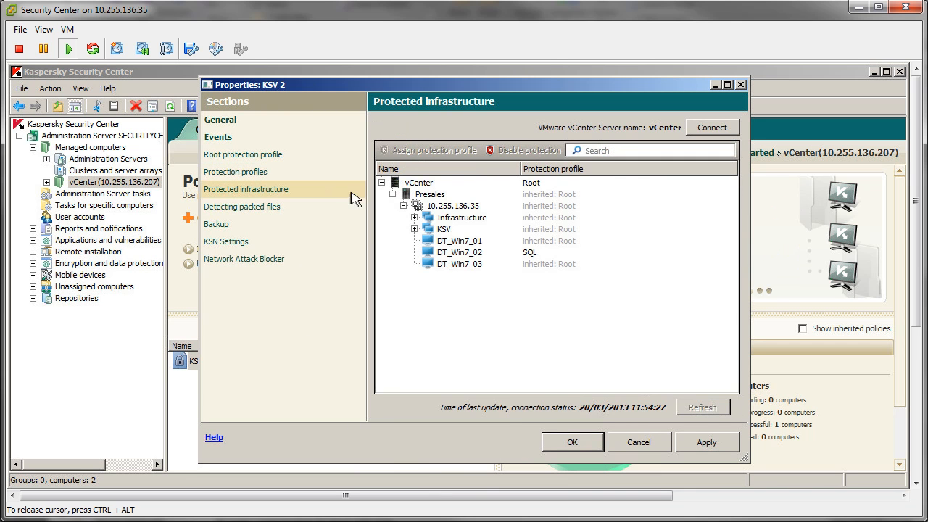
# - Assign the selected Server protection profile to the vCenter node and save the assignment
pyautogui.click(415, 218)
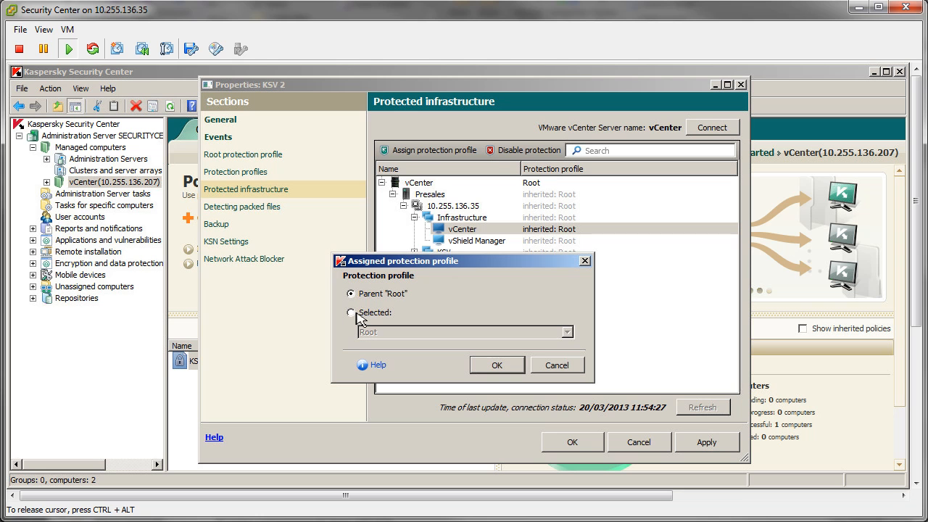
pyautogui.click(351, 313)
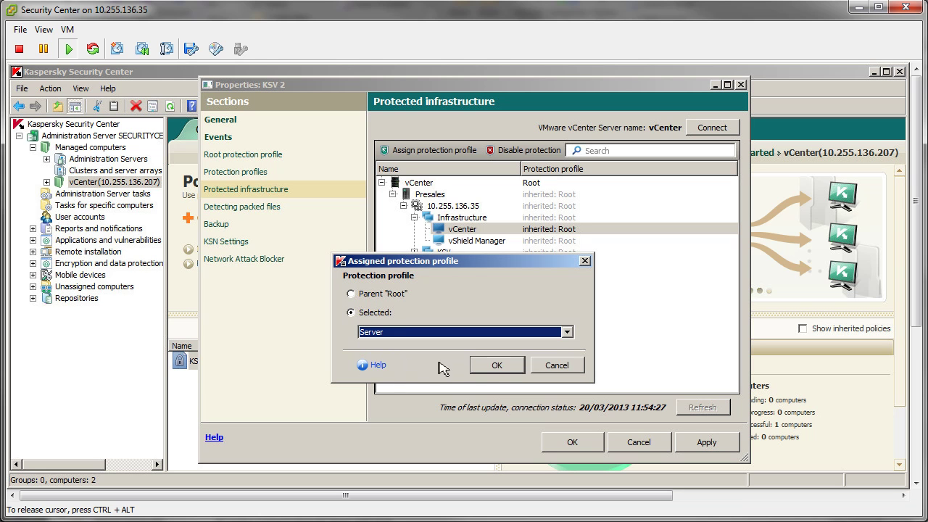
pyautogui.click(496, 365)
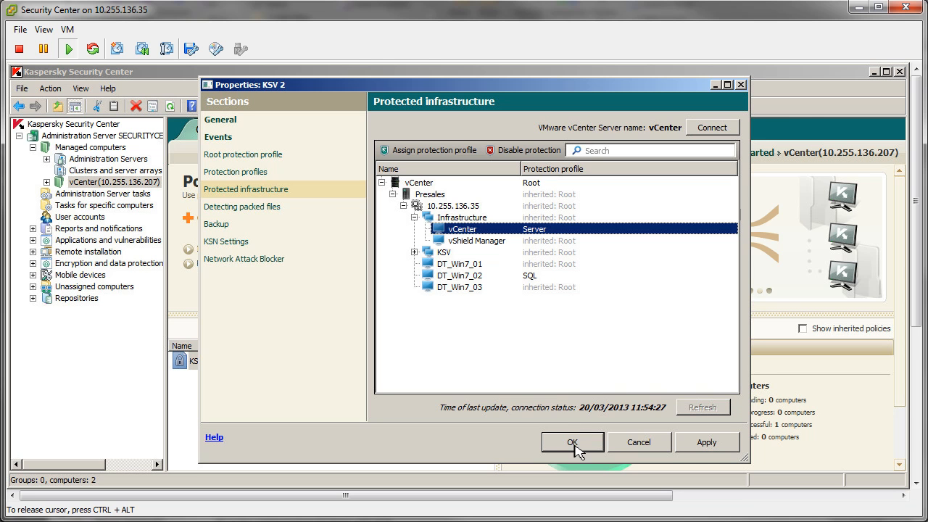
pyautogui.click(571, 442)
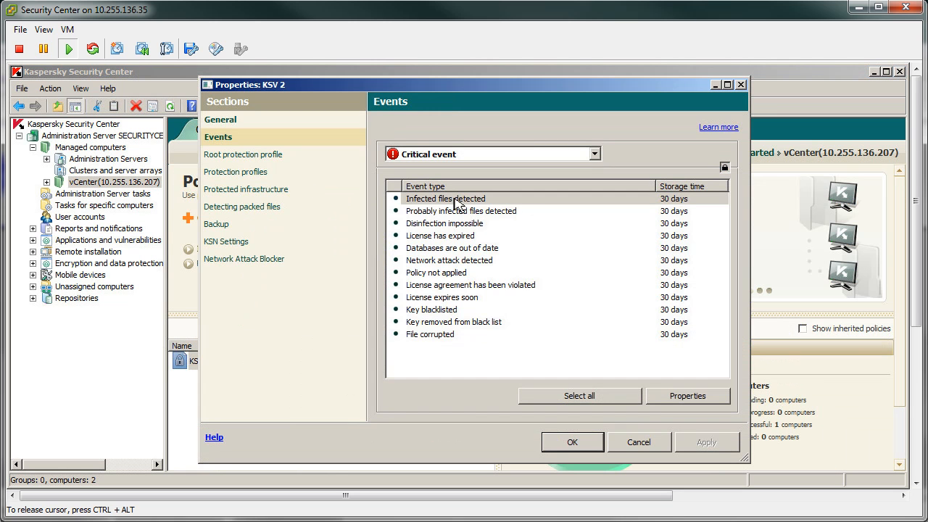
# - Enable email notification for the Infected files detected event and close the KSV 2 policy
pyautogui.click(447, 198)
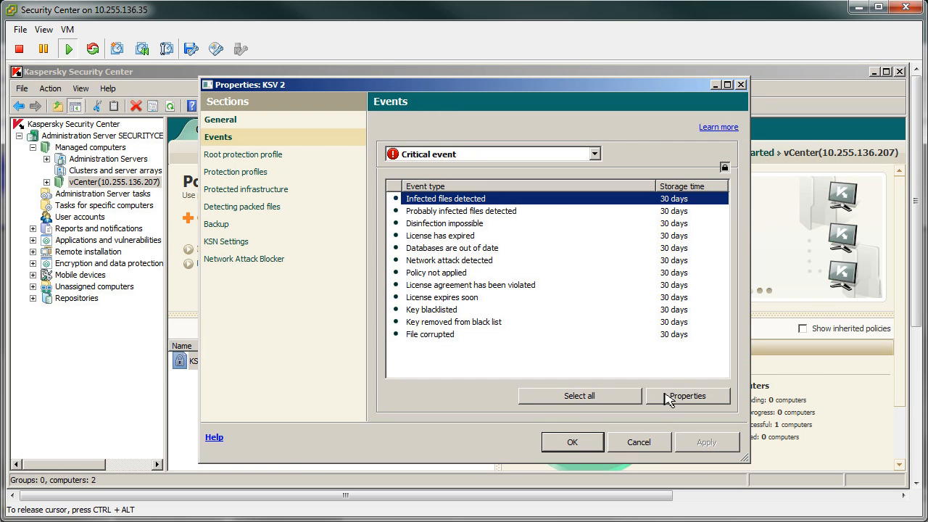
pyautogui.click(688, 396)
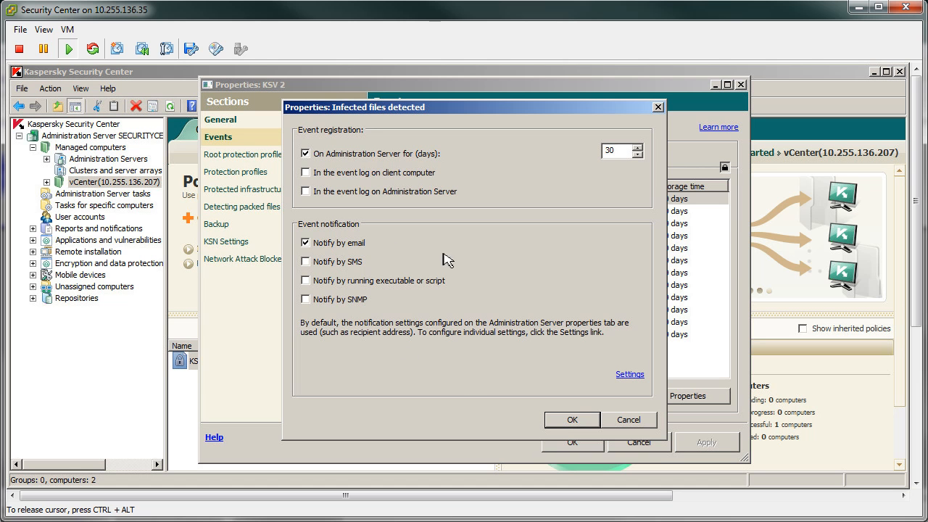
pyautogui.click(572, 419)
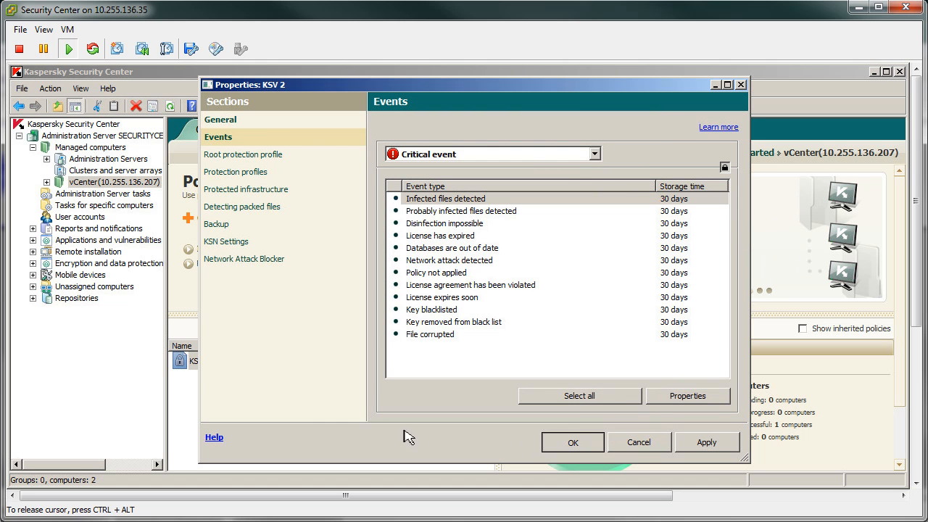
pyautogui.click(99, 229)
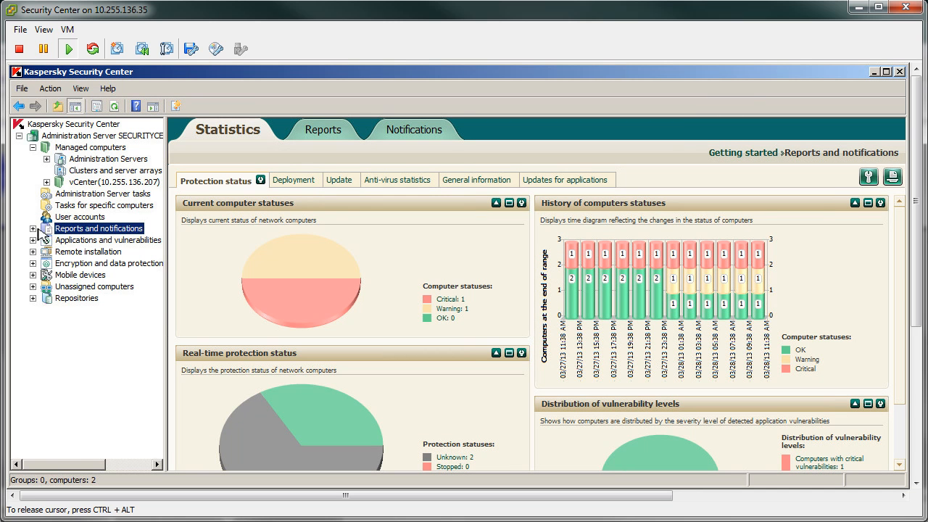
# - Open the Anti-virus database usage report, then the Viruses report's EICAR-Test-File detection details
pyautogui.click(29, 229)
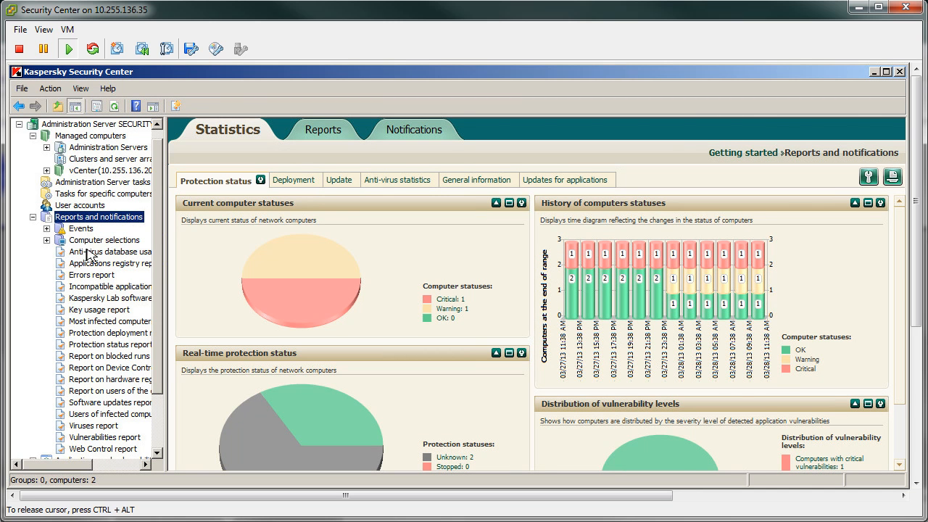
pyautogui.click(107, 252)
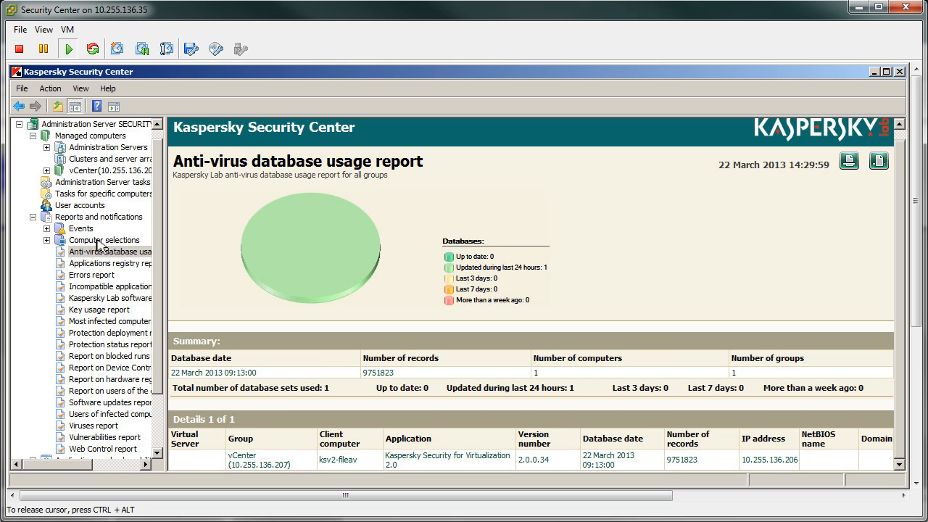
pyautogui.click(93, 423)
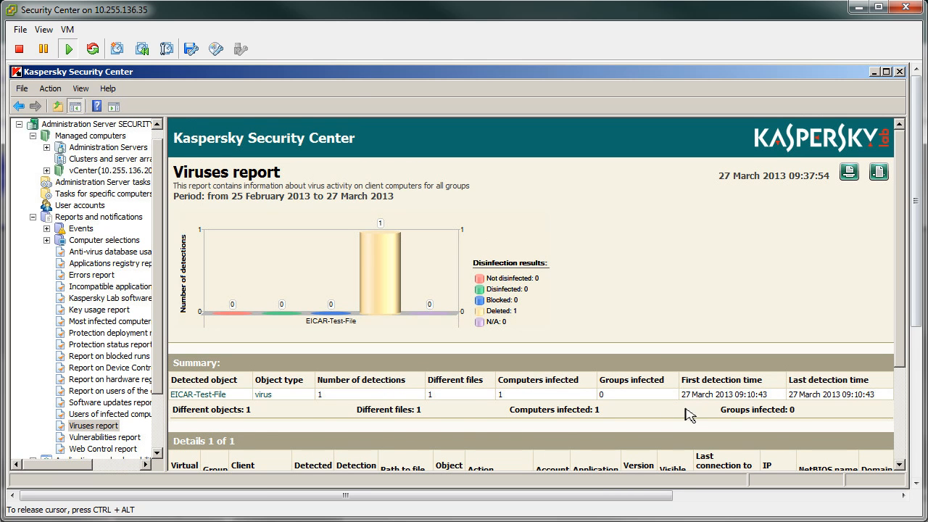
pyautogui.scroll(-3)
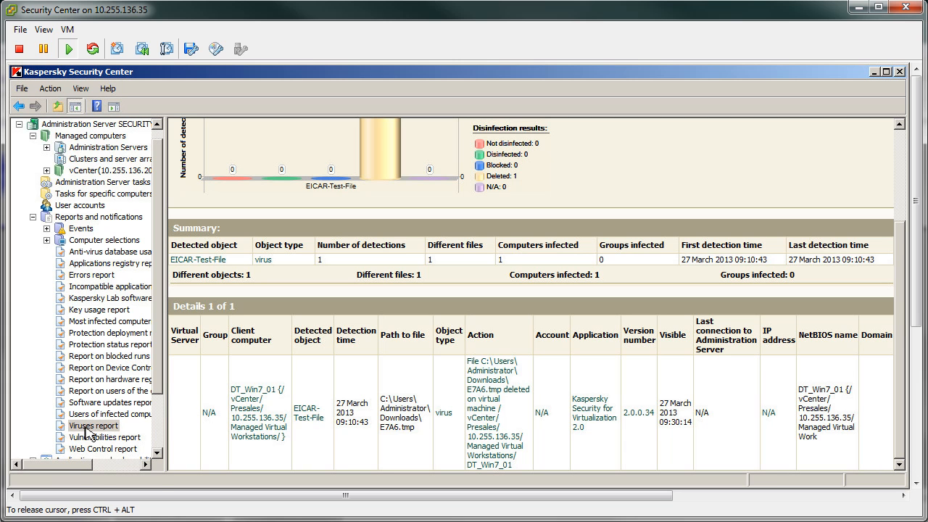
pyautogui.click(93, 427)
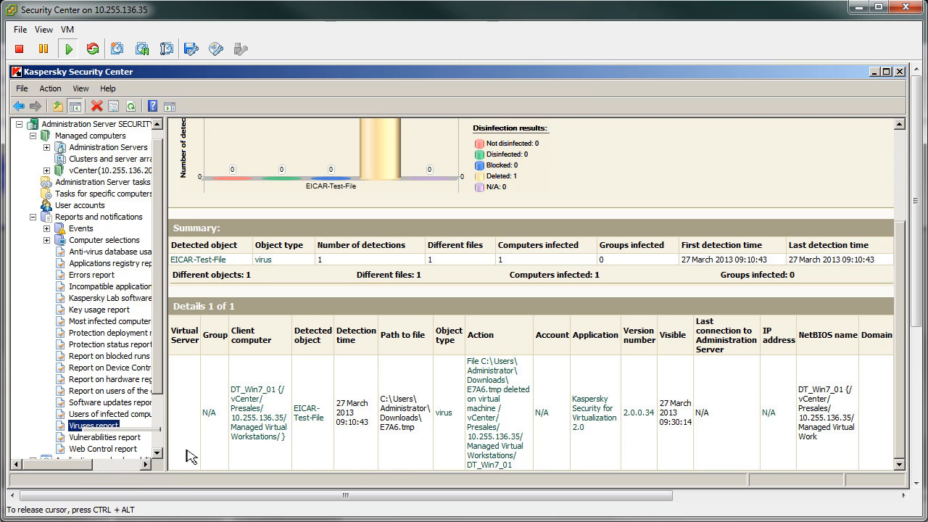